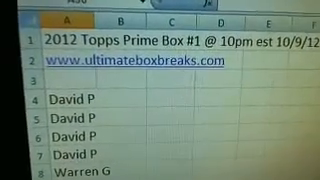
{"action": "scroll", "scroll_direction": "down", "scroll_amount": 3}
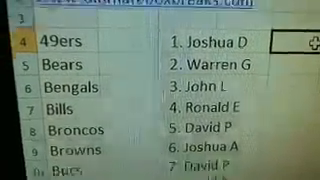
{"action": "scroll", "scroll_direction": "down", "scroll_amount": 3}
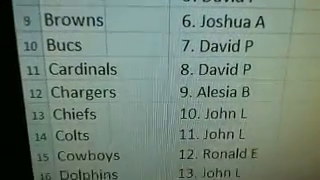
{"action": "scroll", "scroll_direction": "down", "scroll_amount": 3}
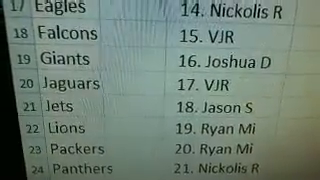
{"action": "scroll", "scroll_direction": "down", "scroll_amount": 3}
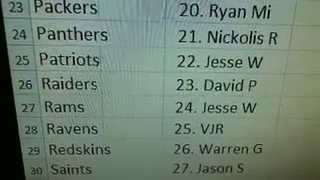
{"action": "scroll", "scroll_direction": "down", "scroll_amount": 3}
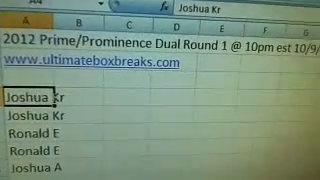
{"action": "scroll", "scroll_direction": "down", "scroll_amount": 3}
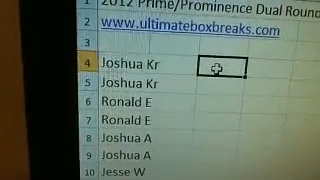
{"action": "scroll", "scroll_direction": "down", "scroll_amount": 3}
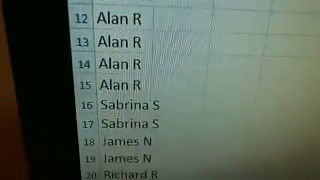
{"action": "scroll", "scroll_direction": "down", "scroll_amount": 3}
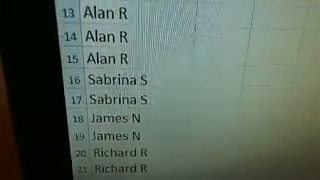
{"action": "scroll", "scroll_direction": "up", "scroll_amount": 3}
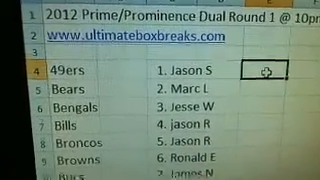
{"action": "scroll", "scroll_direction": "down", "scroll_amount": 3}
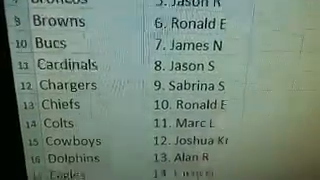
{"action": "scroll", "scroll_direction": "down", "scroll_amount": 3}
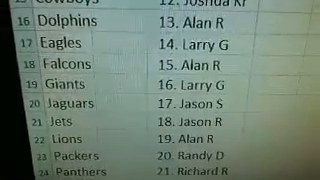
{"action": "scroll", "scroll_direction": "down", "scroll_amount": 3}
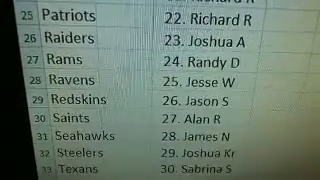
{"action": "scroll", "scroll_direction": "down", "scroll_amount": 3}
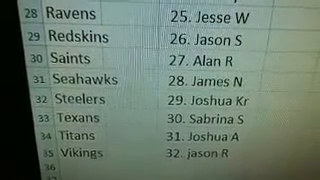
{"action": "scroll", "scroll_direction": "up", "scroll_amount": 3}
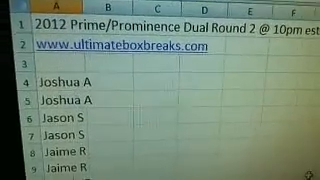
{"action": "scroll", "scroll_direction": "down", "scroll_amount": 3}
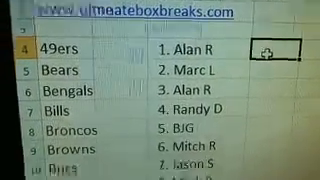
{"action": "scroll", "scroll_direction": "down", "scroll_amount": 3}
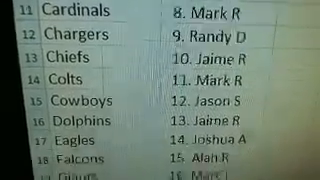
{"action": "scroll", "scroll_direction": "down", "scroll_amount": 3}
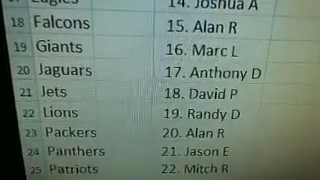
{"action": "scroll", "scroll_direction": "down", "scroll_amount": 3}
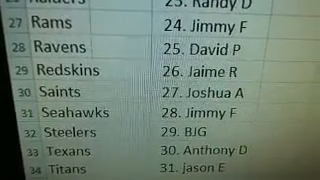